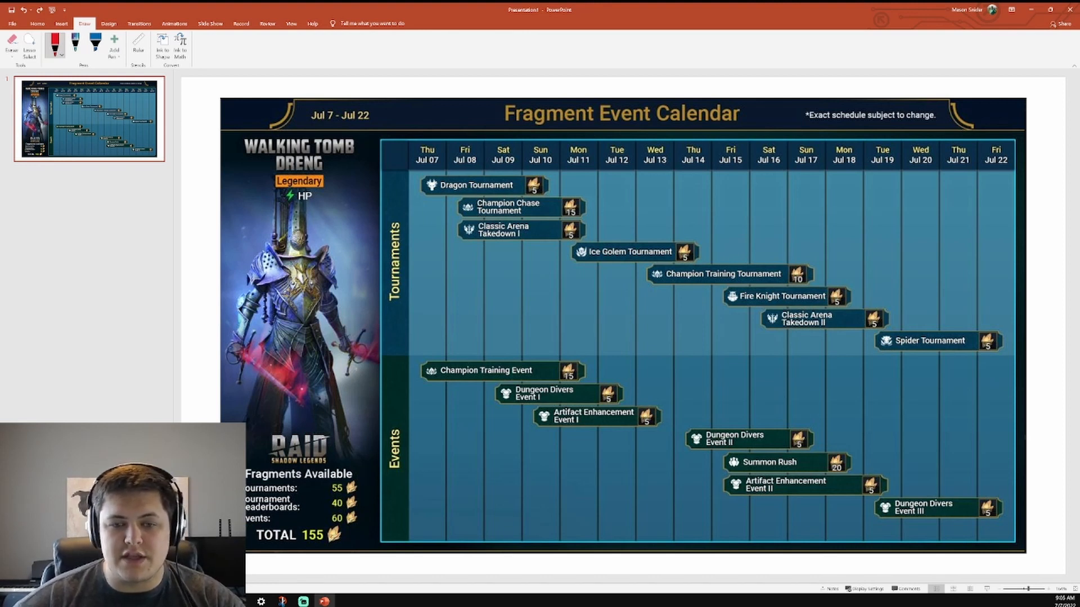
# Draw red ink circles around the Champion Chase Tournament and Dragon Tournament bars.
pyautogui.moveTo(565, 191); pyautogui.dragTo(571, 191)
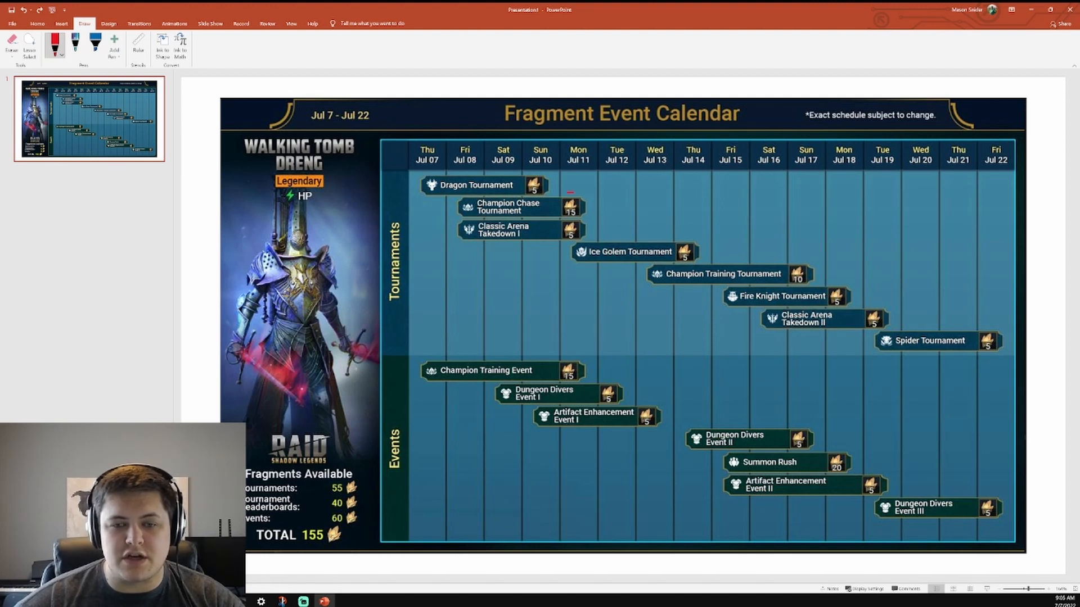
pyautogui.moveTo(578, 201); pyautogui.dragTo(448, 207)
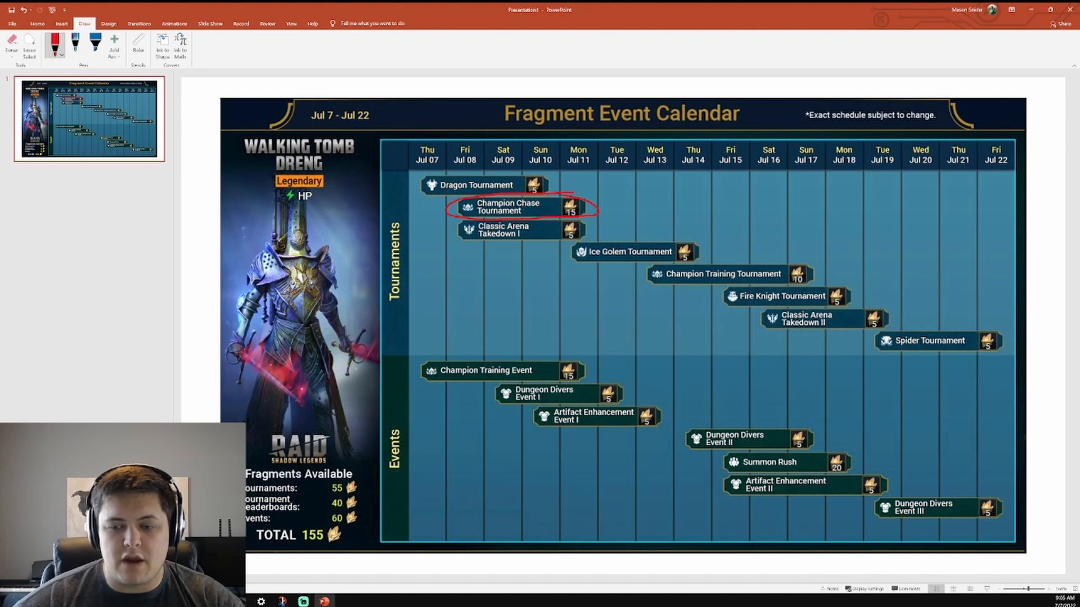
pyautogui.moveTo(716, 467); pyautogui.dragTo(805, 454)
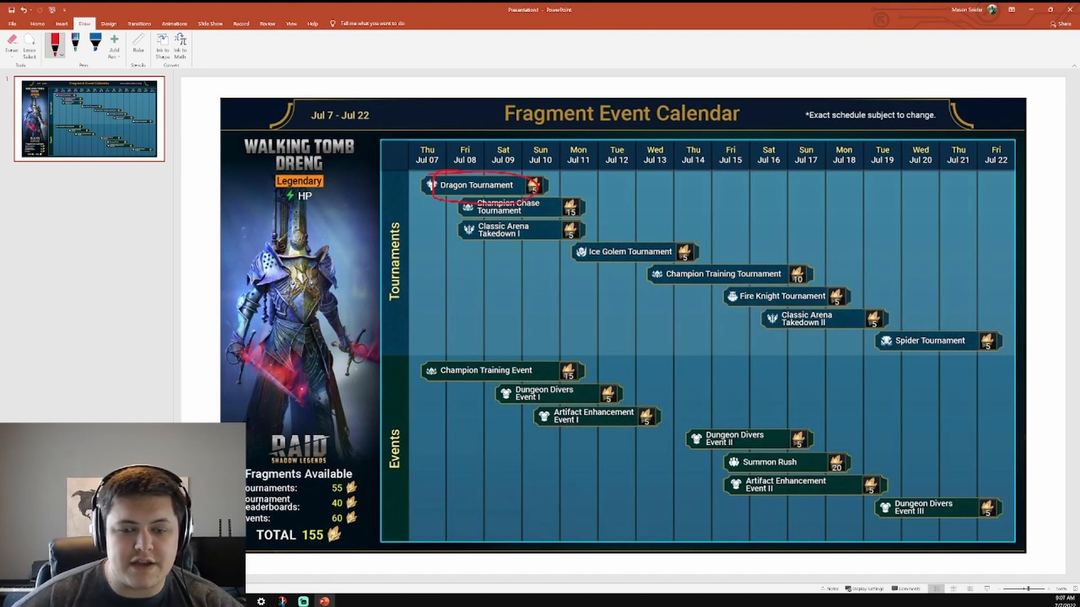
# Draw red vertical lines down the Jul 09 and Jul 10 columns and circle Champion Training Event with Dungeon Divers Event I.
pyautogui.moveTo(489, 400); pyautogui.dragTo(593, 413)
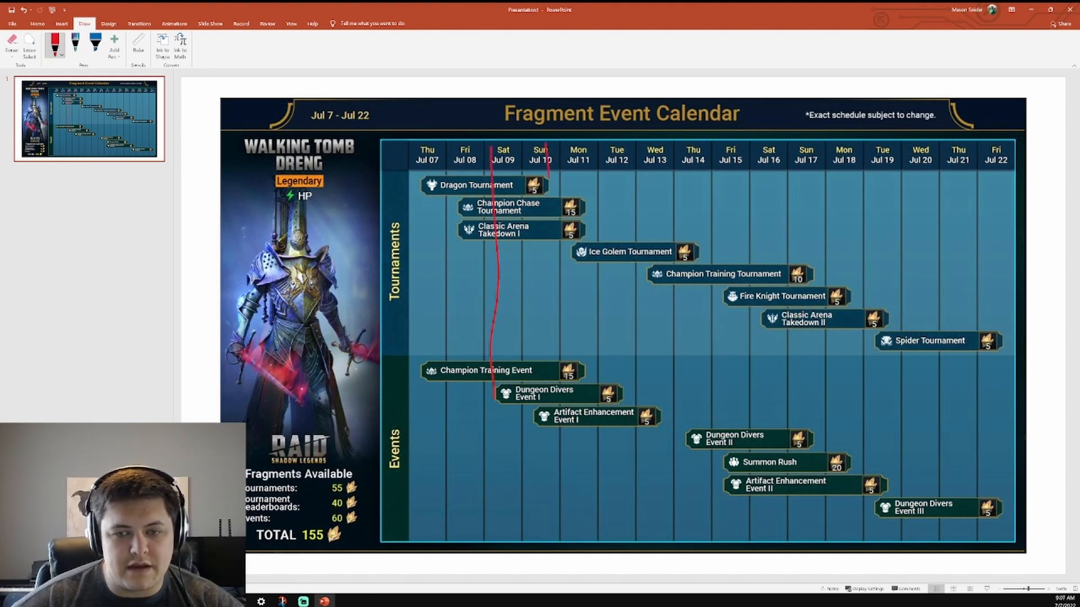
pyautogui.moveTo(545, 142); pyautogui.dragTo(544, 399)
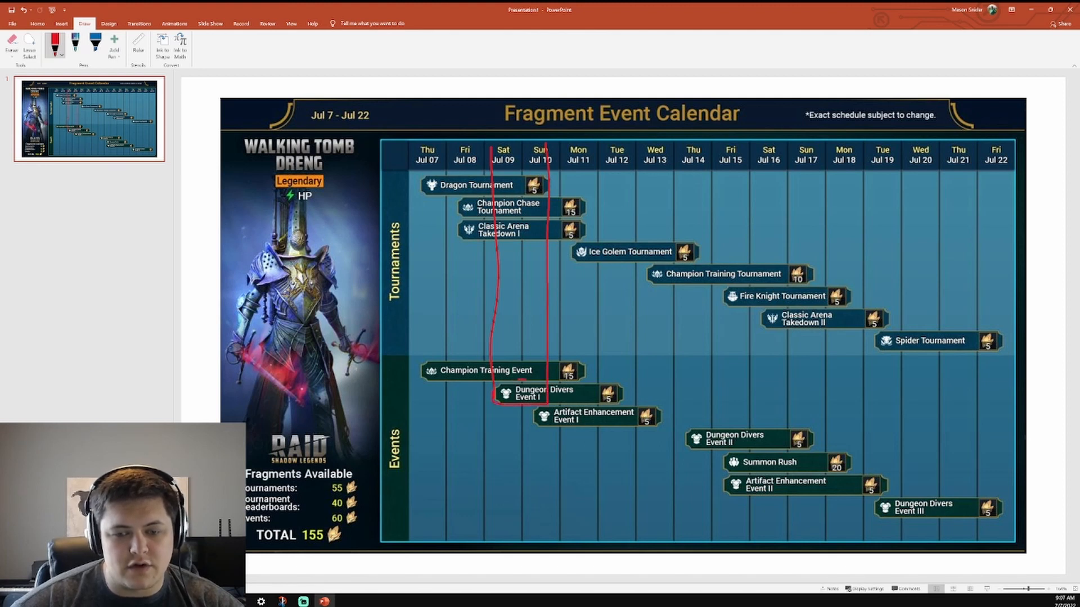
pyautogui.moveTo(496, 386); pyautogui.dragTo(544, 400)
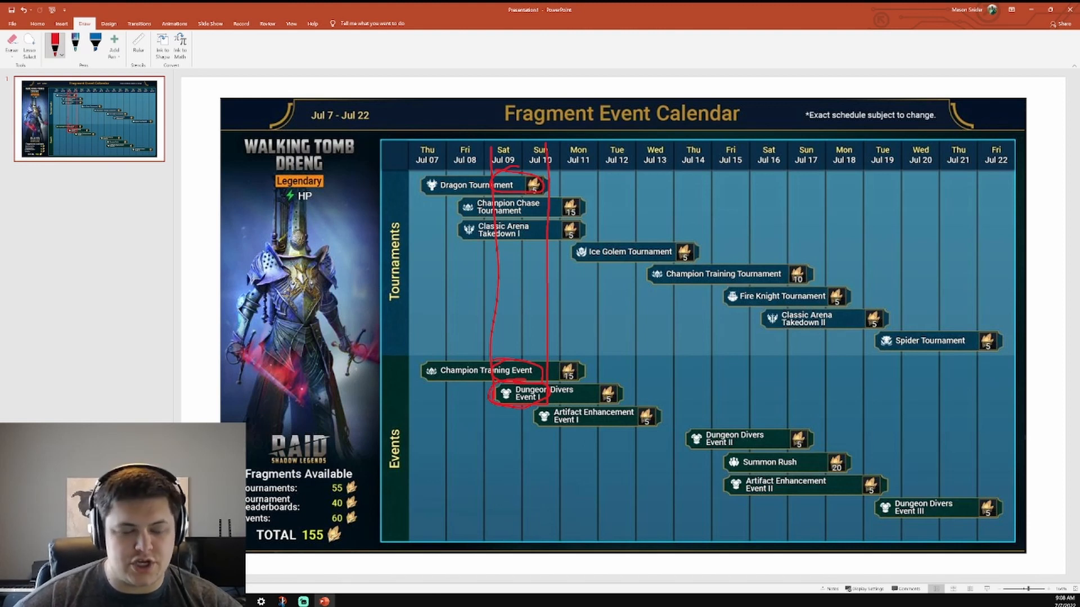
# Switch to the green pen and circle Champion Chase Tournament and Summon Rush.
pyautogui.click(55, 42)
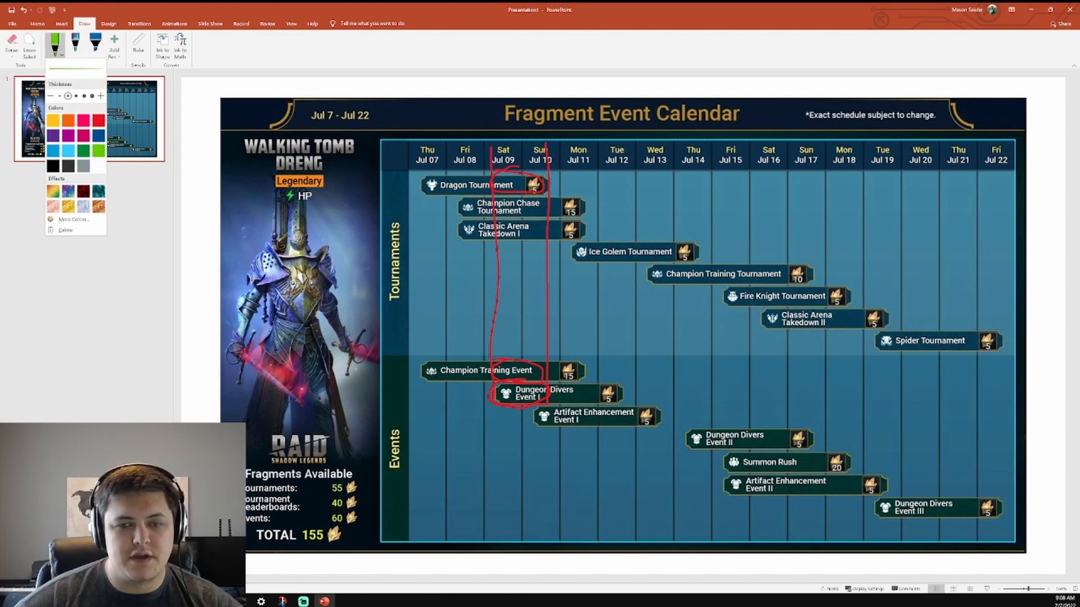
pyautogui.moveTo(454, 207); pyautogui.dragTo(596, 213)
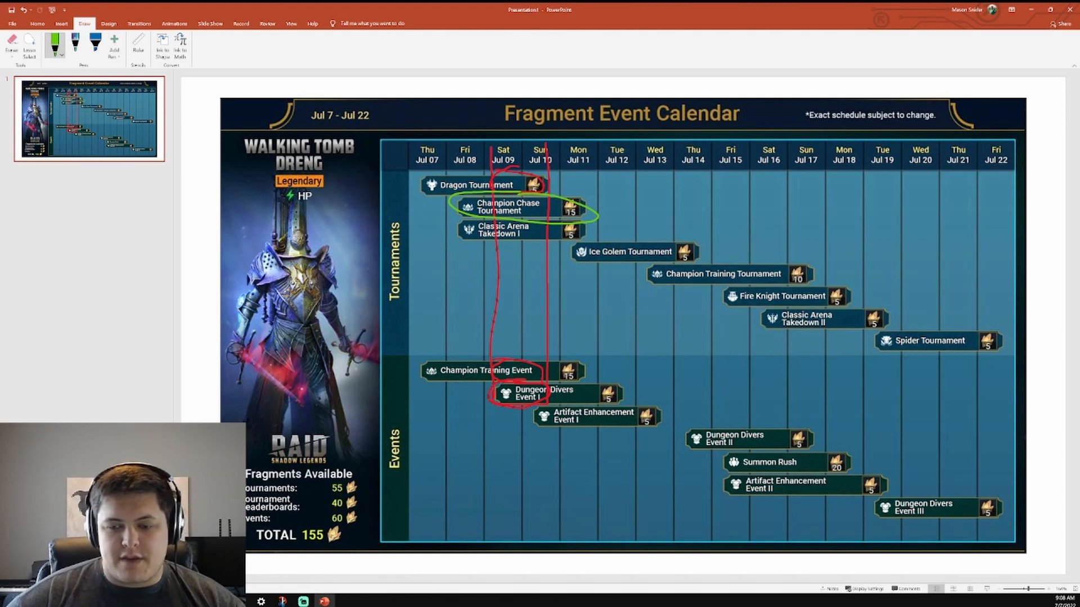
pyautogui.moveTo(736, 462); pyautogui.dragTo(816, 467)
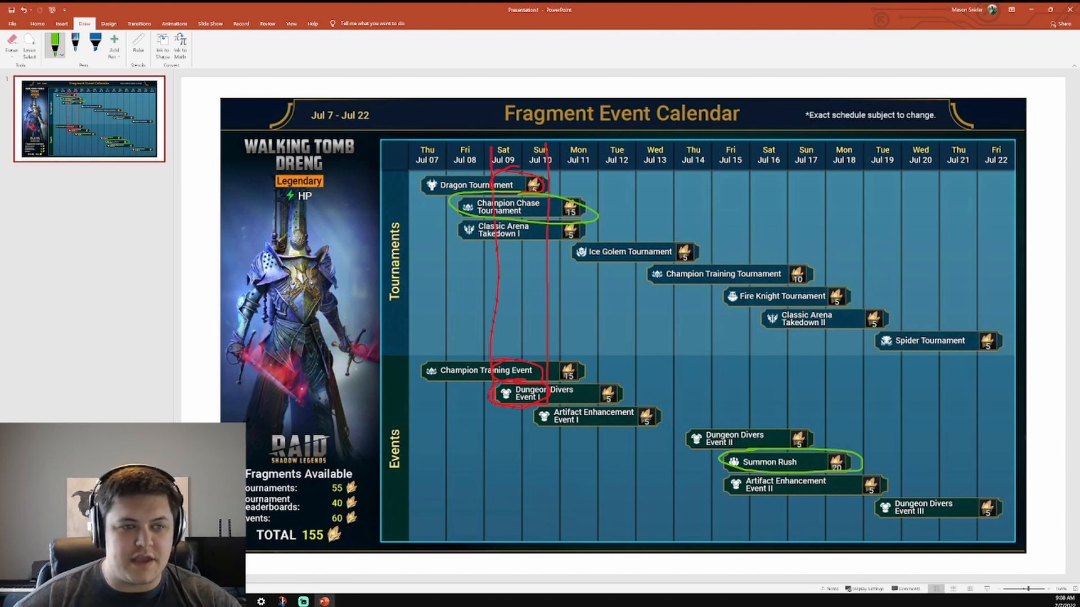
# Circle Artifact Enhancement Event I and II in yellow ink, then select the red pen.
pyautogui.click(61, 42)
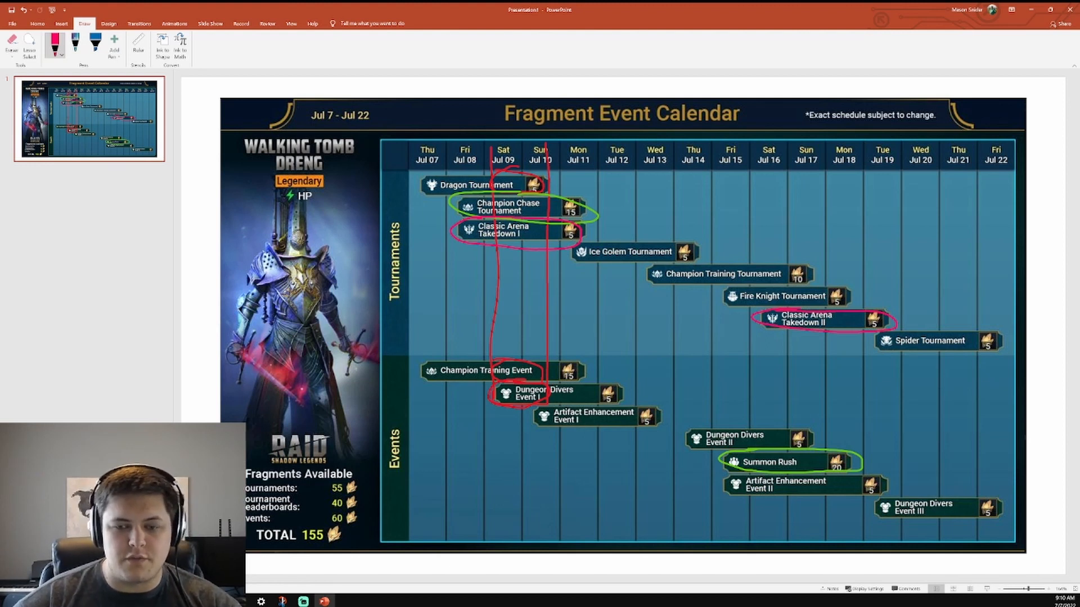
pyautogui.click(61, 53)
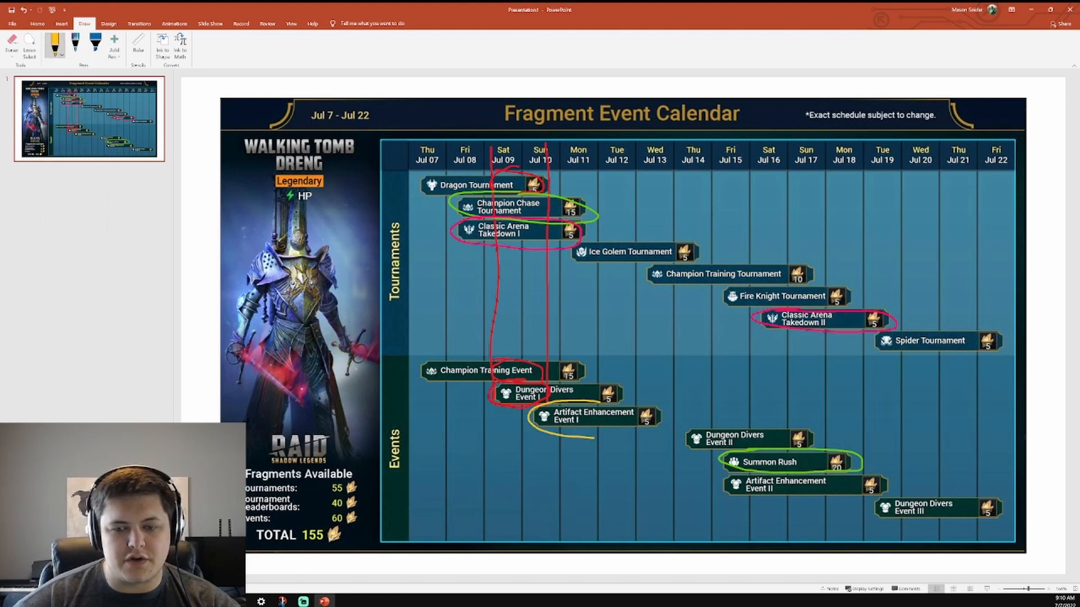
pyautogui.moveTo(538, 420); pyautogui.dragTo(655, 419)
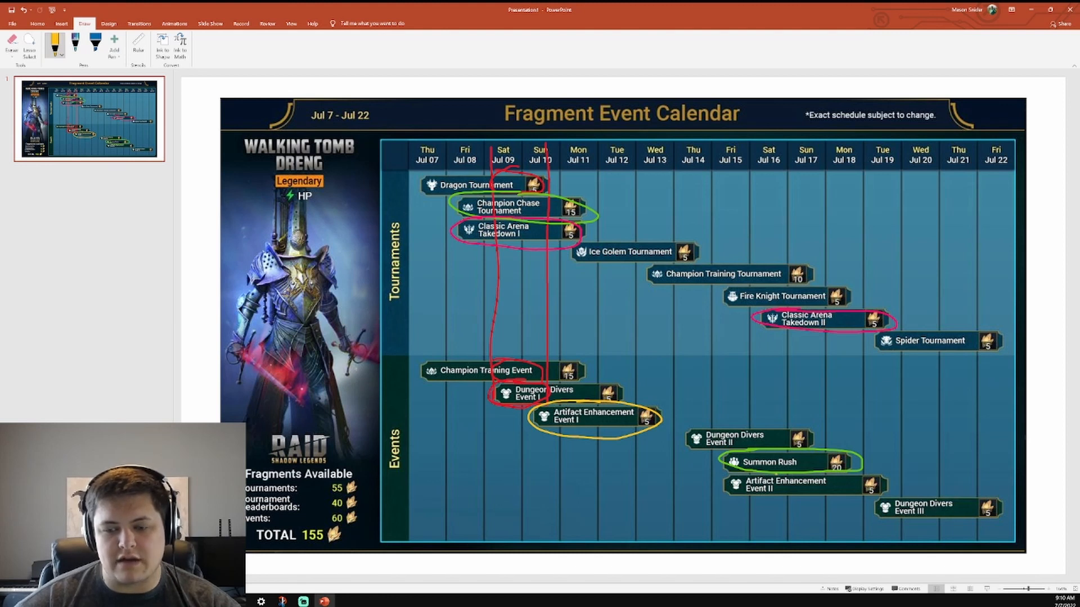
pyautogui.moveTo(740, 483); pyautogui.dragTo(779, 493)
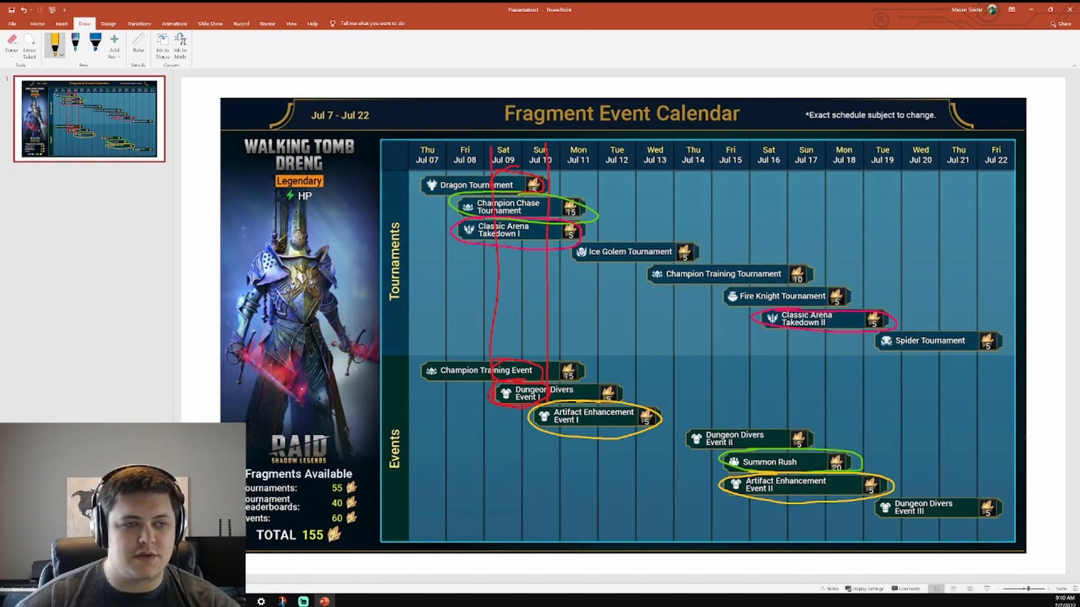
pyautogui.click(54, 45)
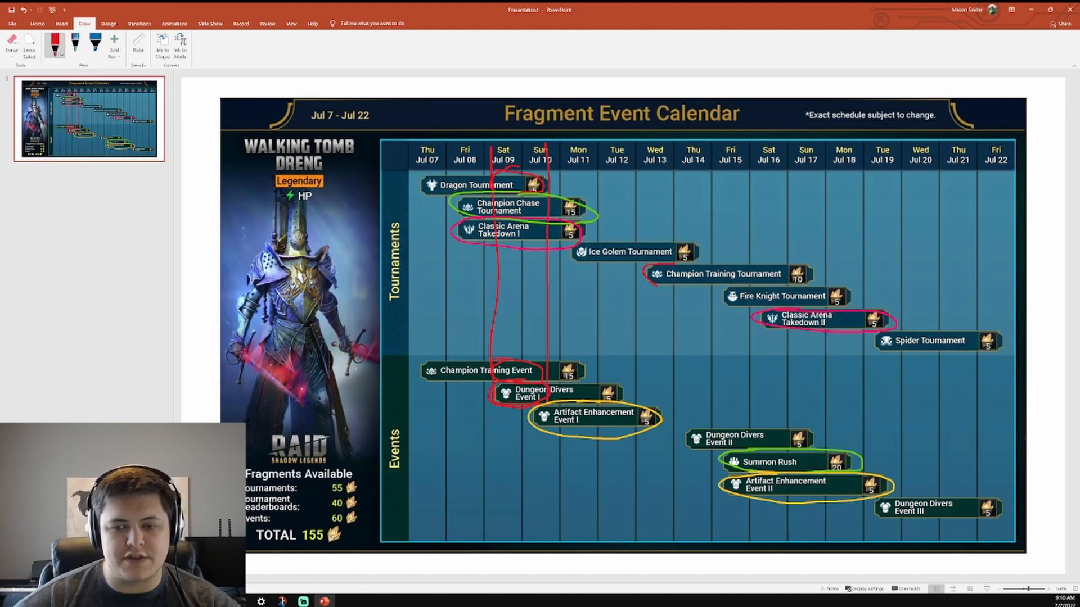
# Circle Champion Training Tournament and Fire Knight Tournament in red, linking the latter to Dungeon Divers Event II.
pyautogui.moveTo(648, 289); pyautogui.dragTo(757, 286)
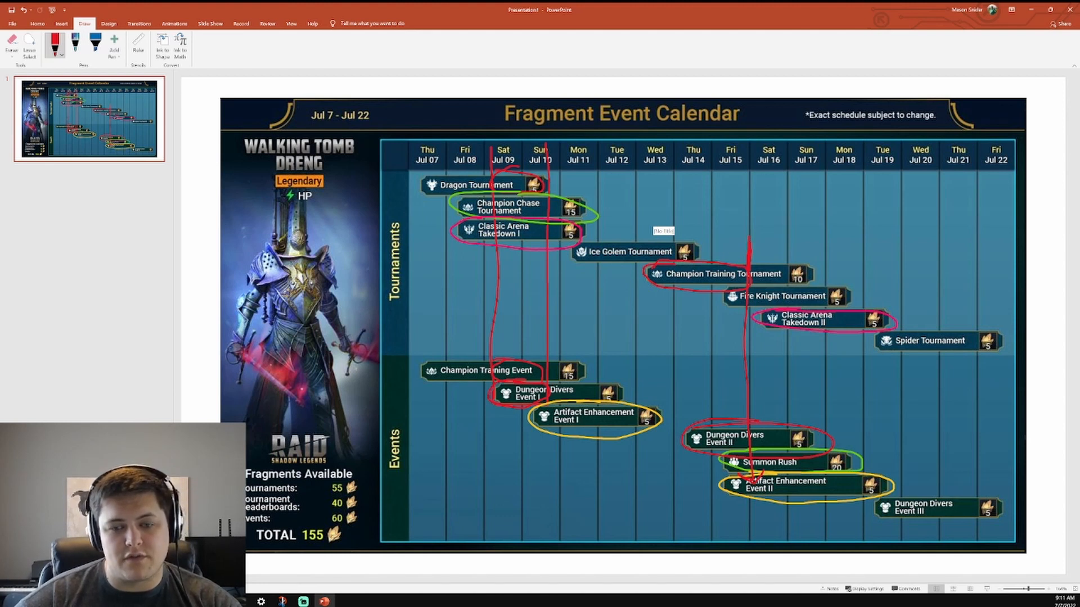
pyautogui.moveTo(573, 244); pyautogui.dragTo(627, 408)
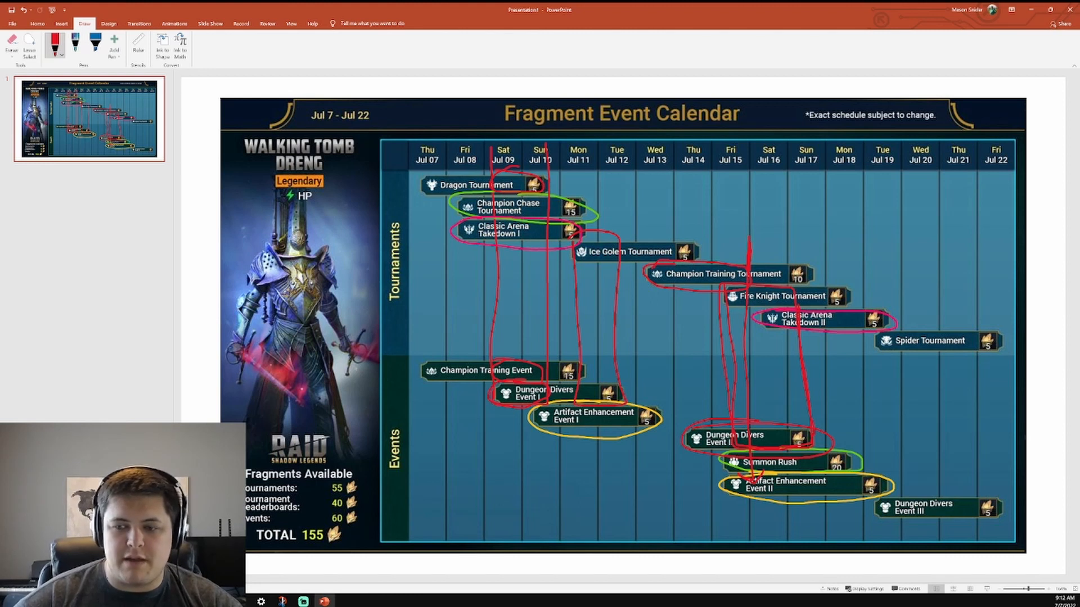
# Draw red vertical lines down the Jul 18–19 columns of the calendar.
pyautogui.moveTo(869, 149); pyautogui.dragTo(871, 406)
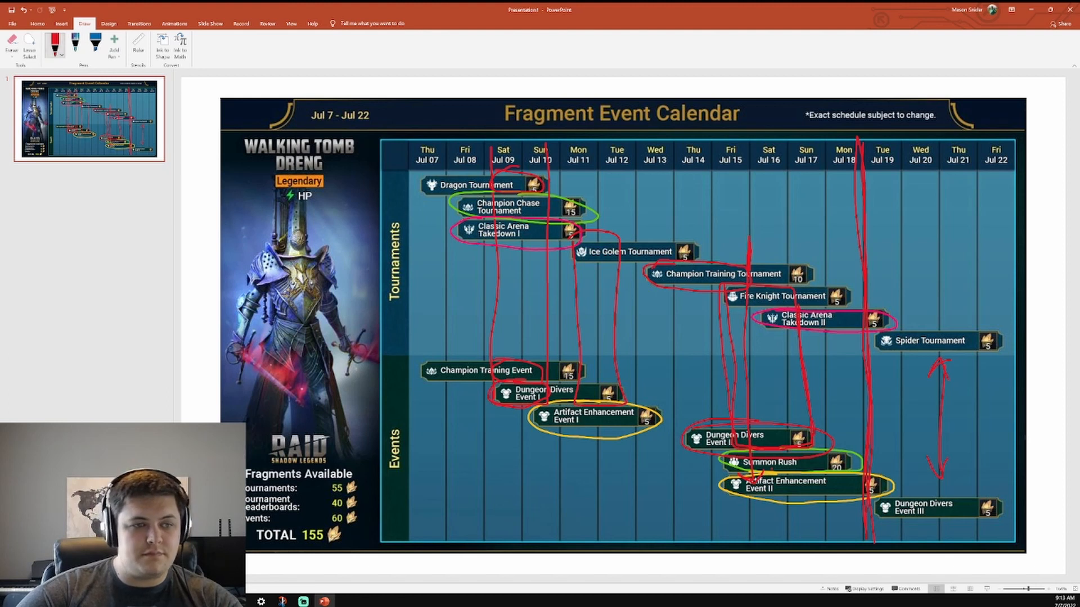
# With the orange pen, mark beside Champion Chase Tournament and scribble across the Walking Tomb Dreng artwork.
pyautogui.click(54, 41)
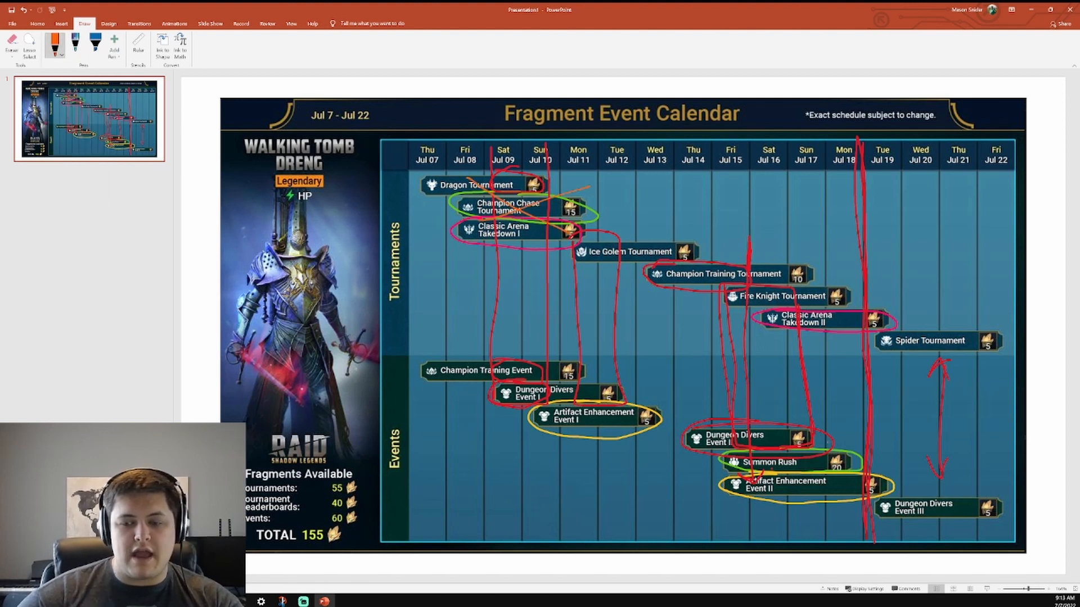
pyautogui.moveTo(689, 448); pyautogui.dragTo(876, 475)
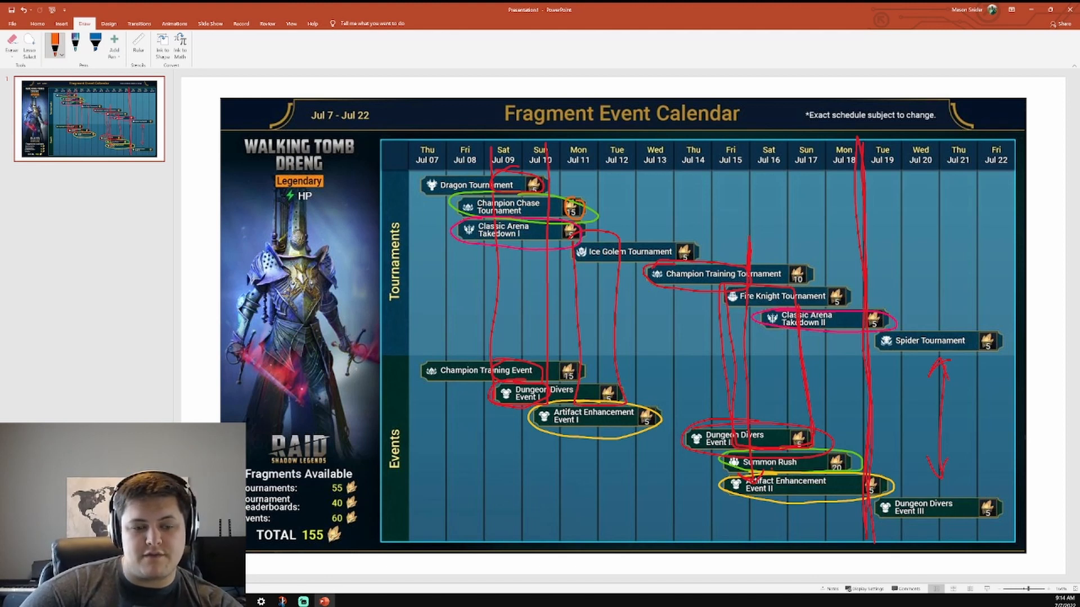
pyautogui.moveTo(276, 324); pyautogui.dragTo(399, 320)
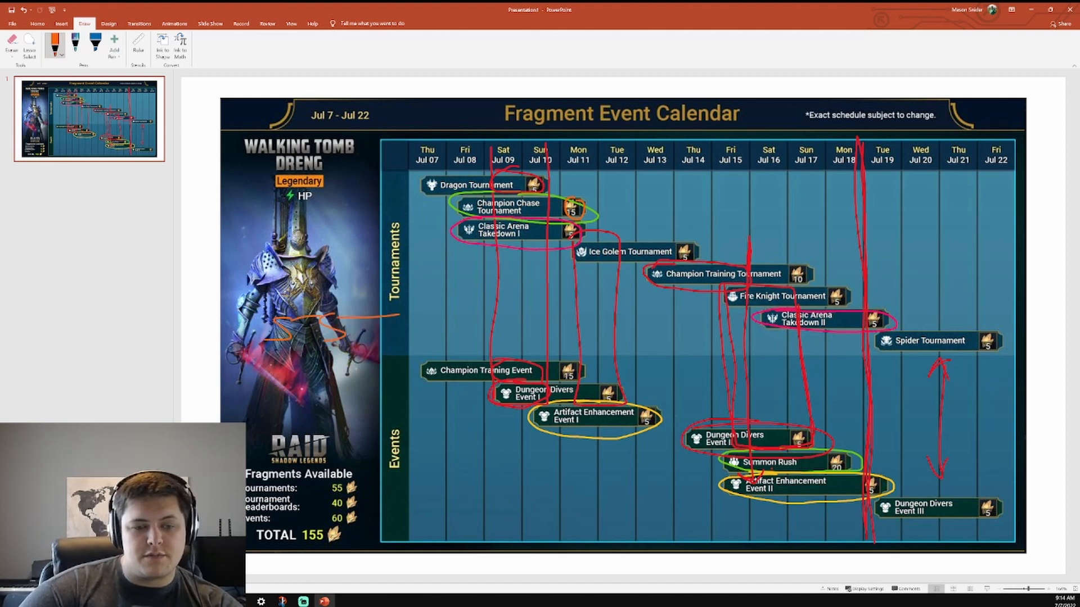